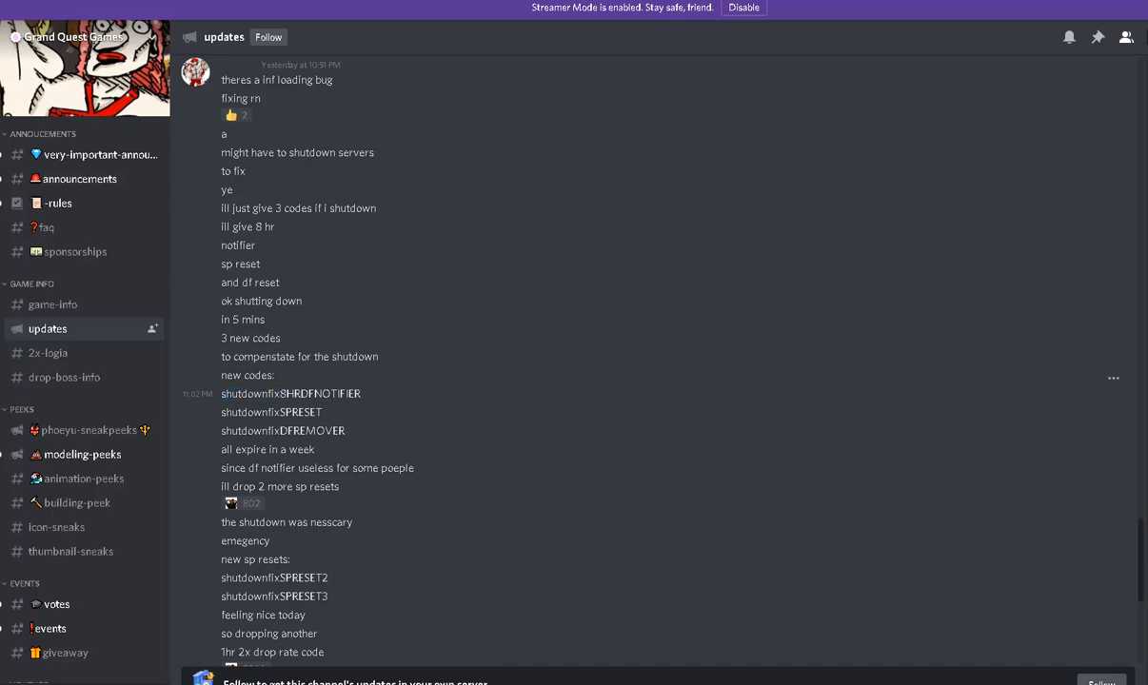
Scroll the #updates channel down to the newer posts reaching the 2x drop rate code announcement
scroll(down, 3)
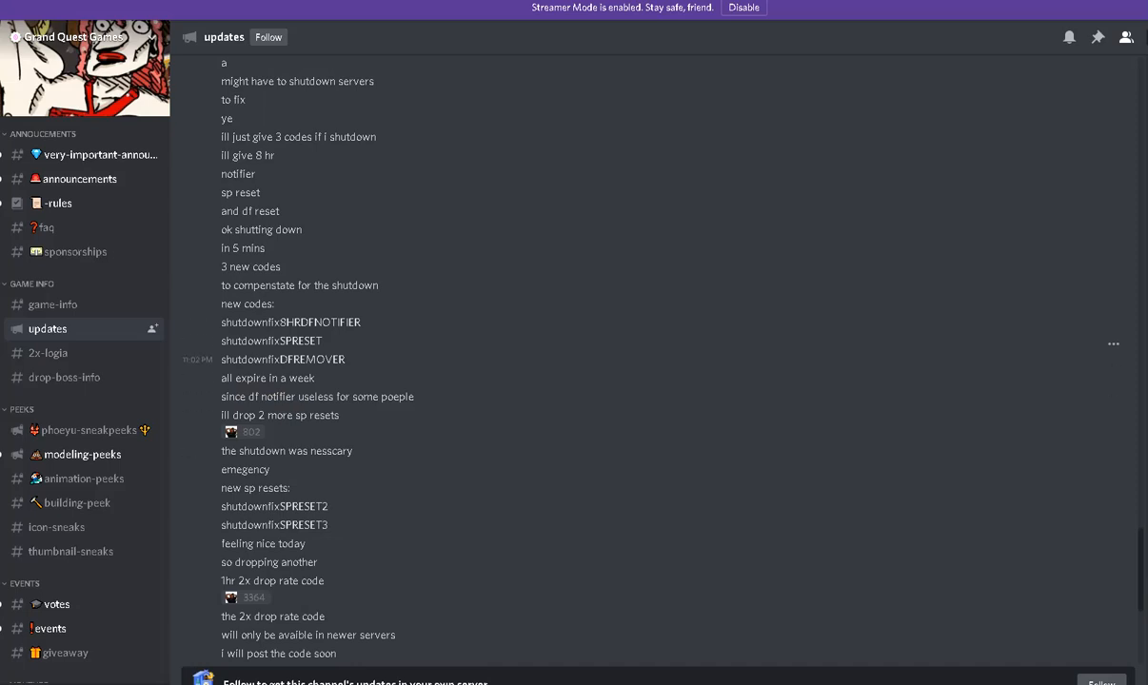
scroll(down, 3)
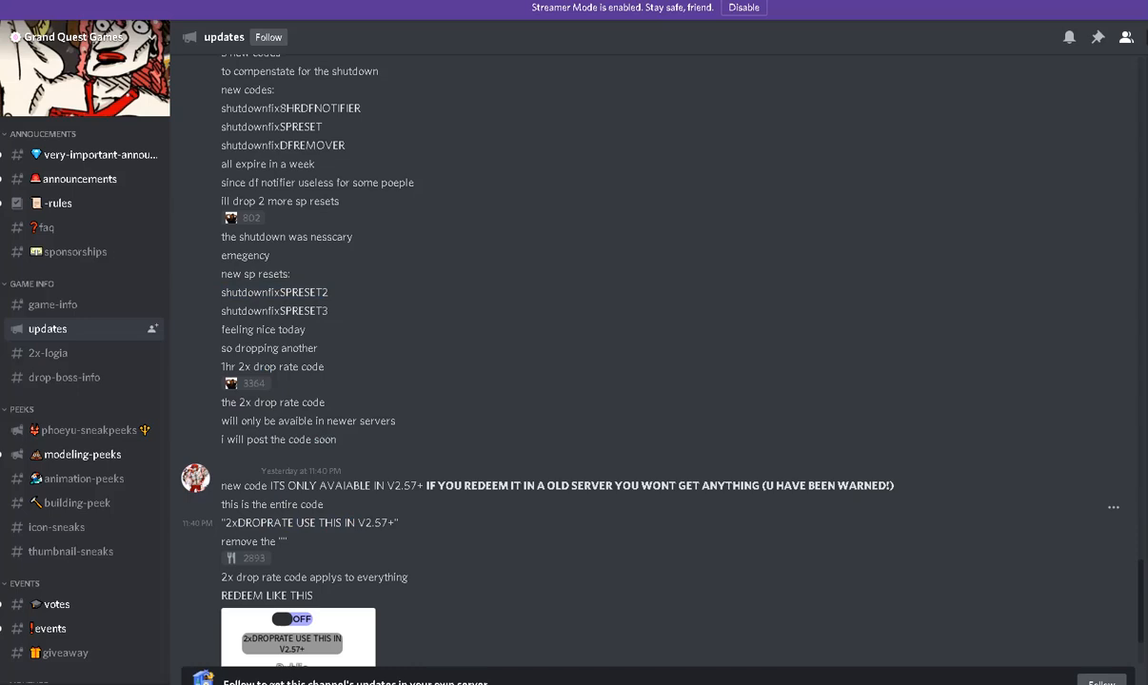
Scroll further so the full 2x drop rate post and its redeem example image are in view
drag(427, 486, 609, 485)
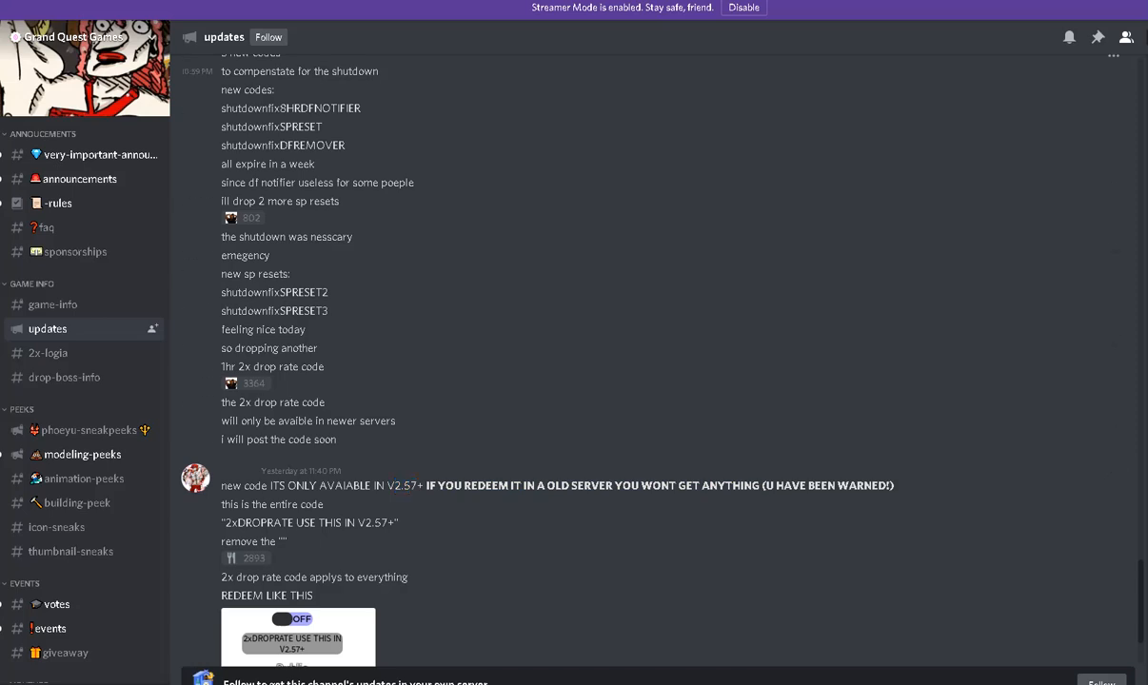
scroll(down, 3)
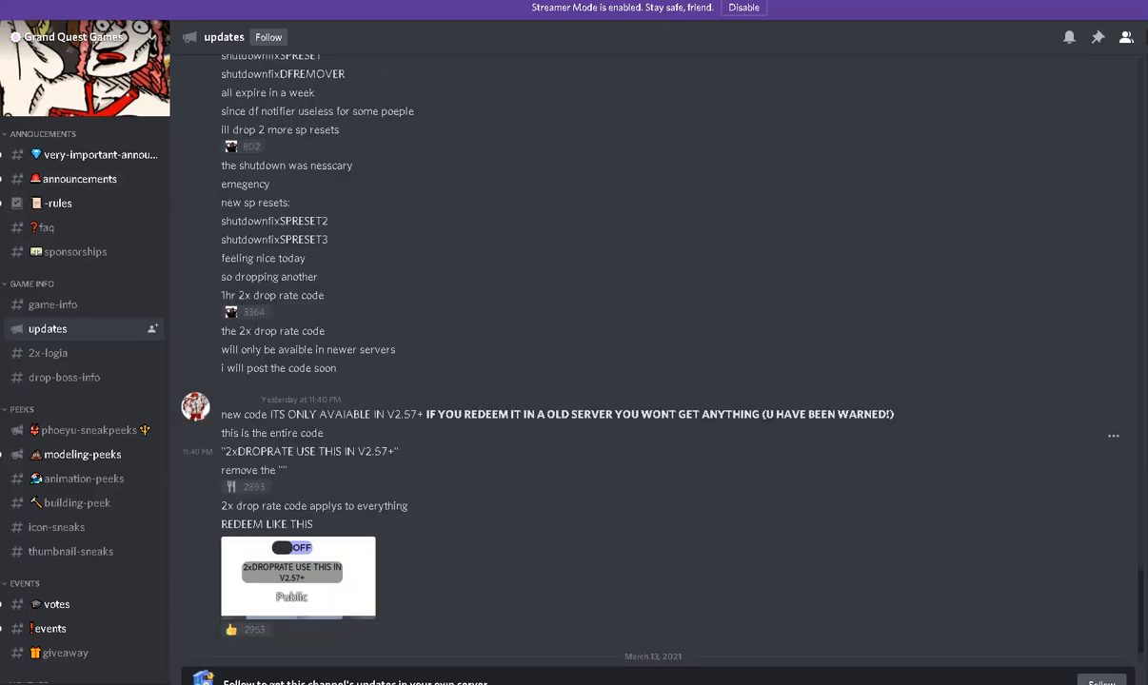